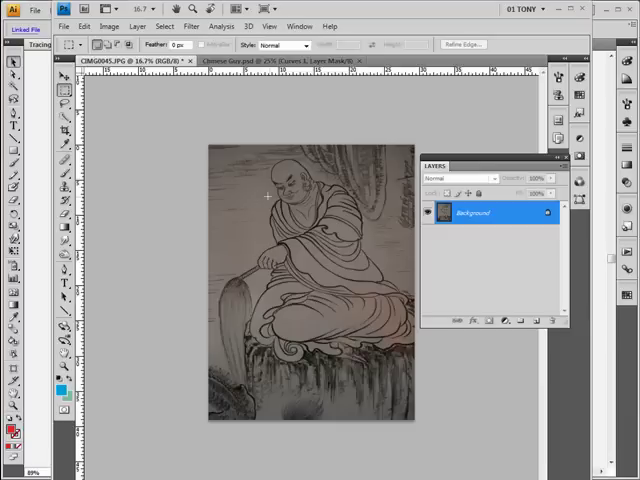
mouse_move(300, 205)
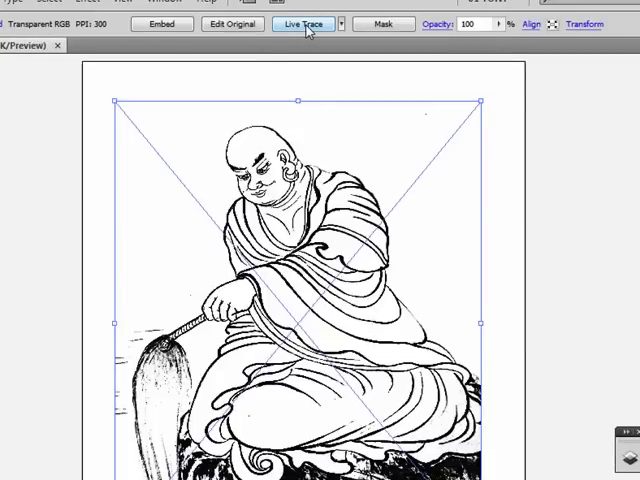
mouse_move(303, 23)
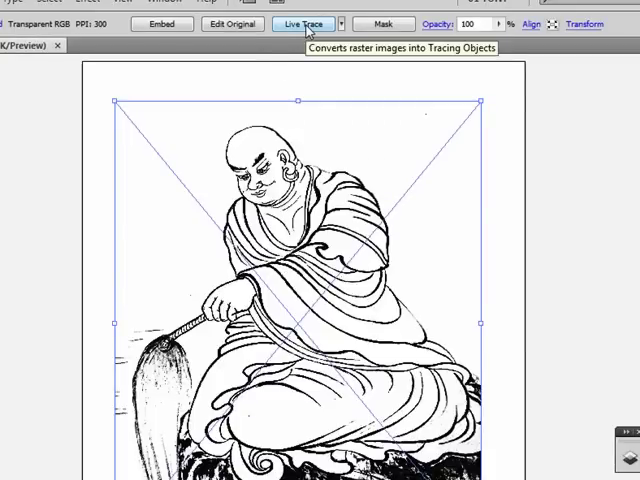
Step: Live Trace the placed monk drawing with the default preset, accepting the large-image warning
click(303, 23)
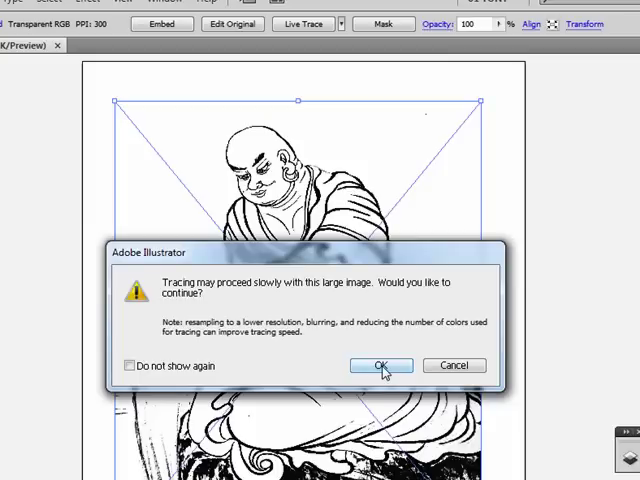
click(380, 365)
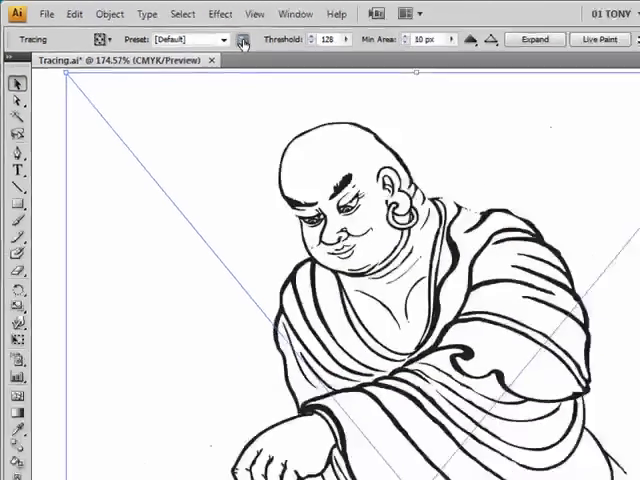
Step: In Tracing Options, set Threshold to 206 and turn on Preview
click(242, 39)
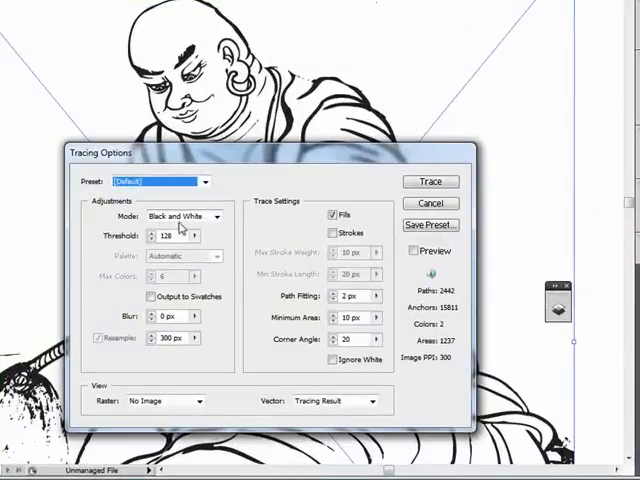
mouse_move(217, 231)
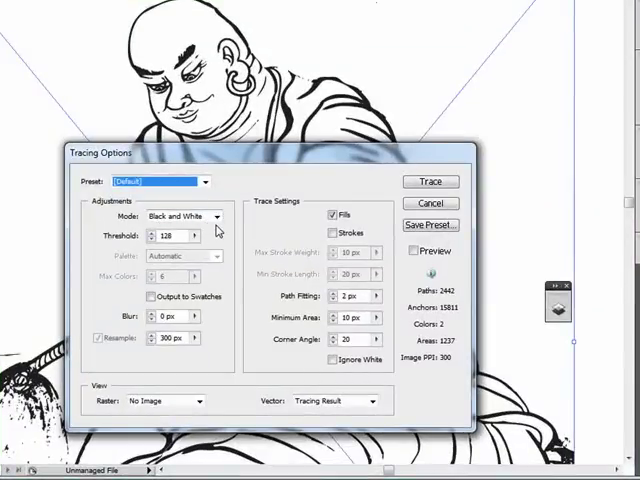
mouse_move(180, 250)
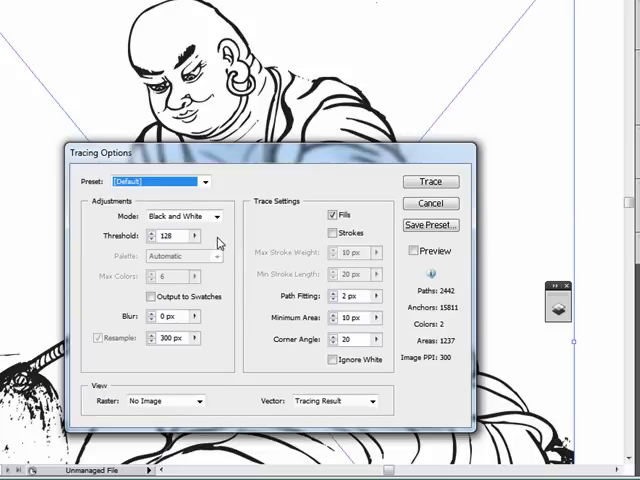
mouse_move(215, 242)
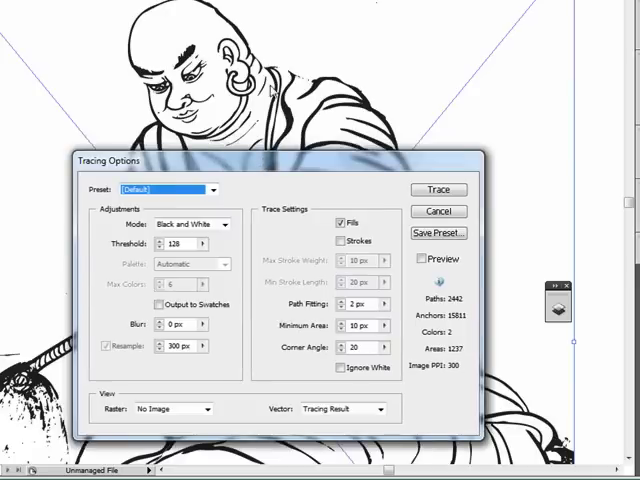
mouse_move(280, 85)
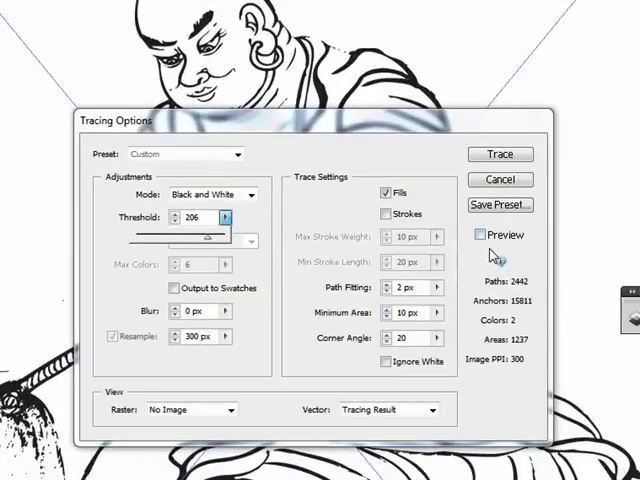
click(479, 235)
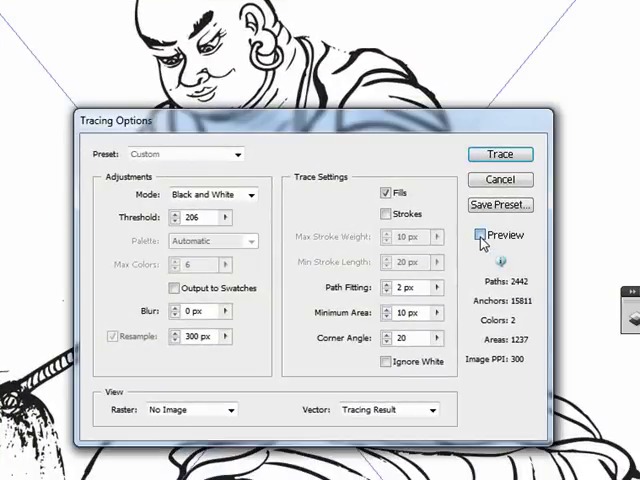
click(481, 235)
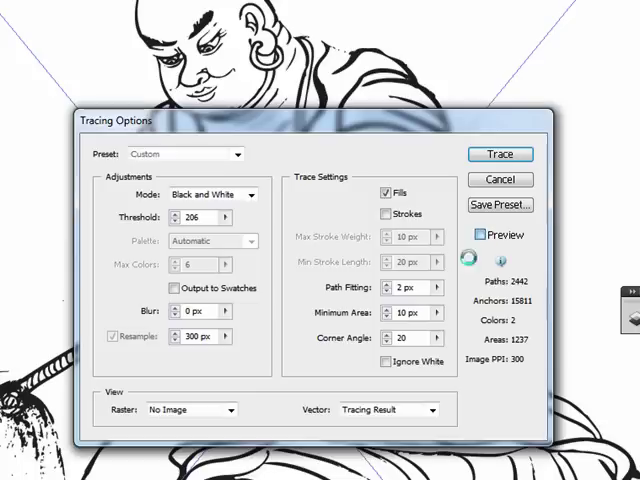
click(483, 235)
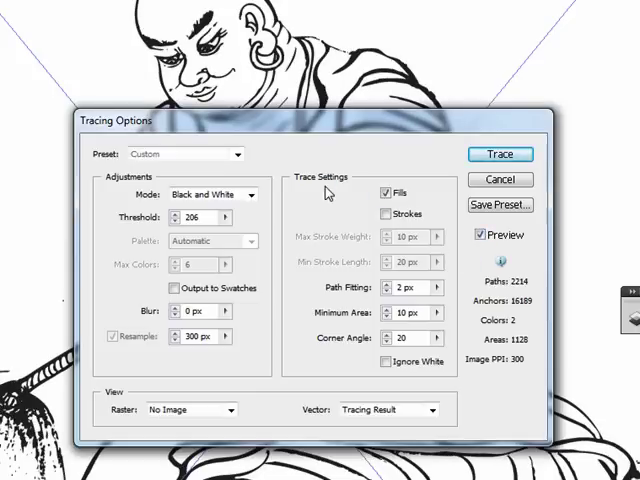
mouse_move(315, 40)
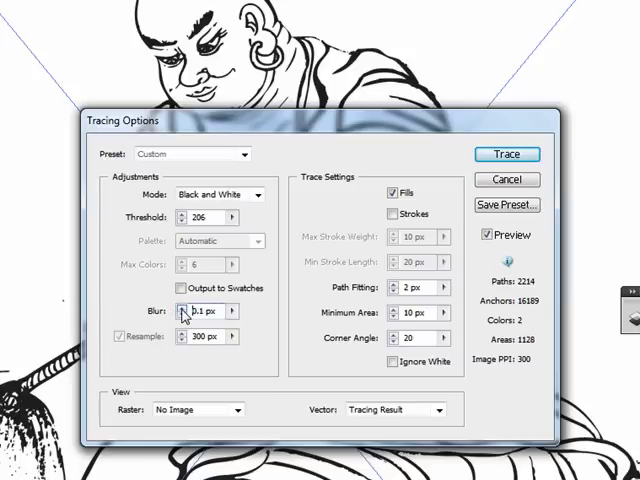
Step: Raise the Blur value in Tracing Options to 0.2 px
click(200, 311)
text(0.2)
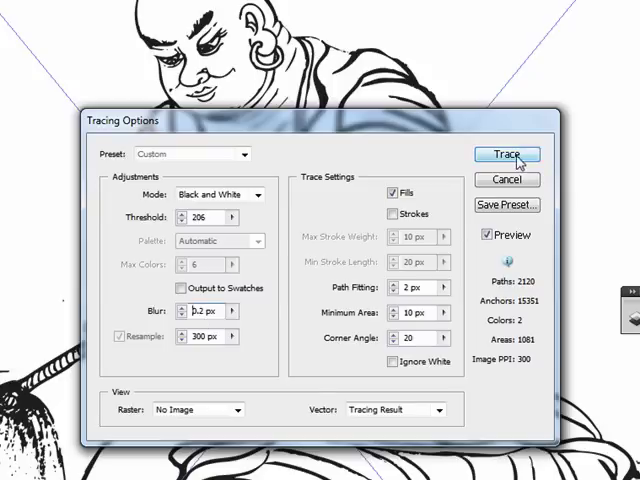
Step: Retrace with the adjusted settings and convert the tracing into a Live Paint group
click(507, 155)
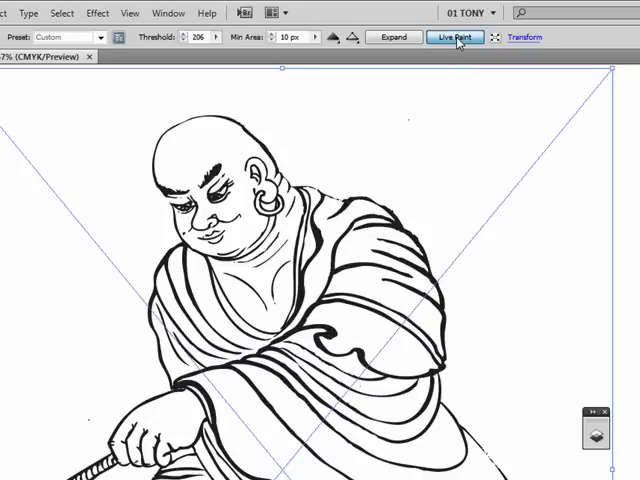
click(453, 37)
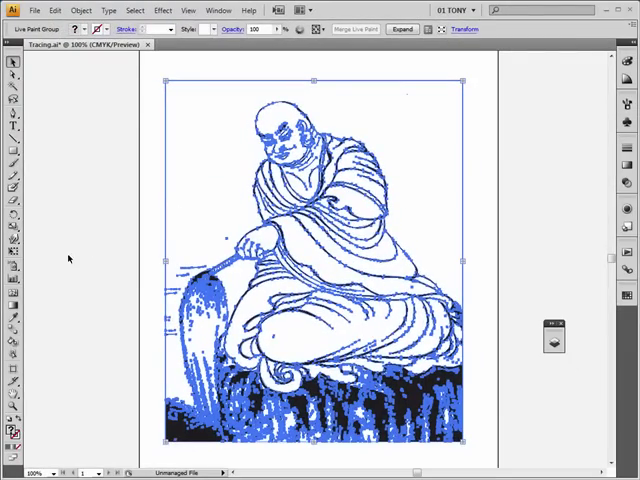
mouse_move(74, 241)
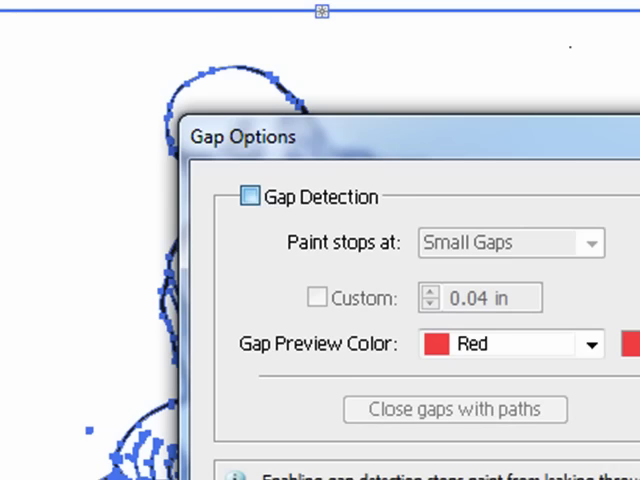
Step: Check Gap Detection, keeping paint stopping at Small Gaps with red preview
click(250, 196)
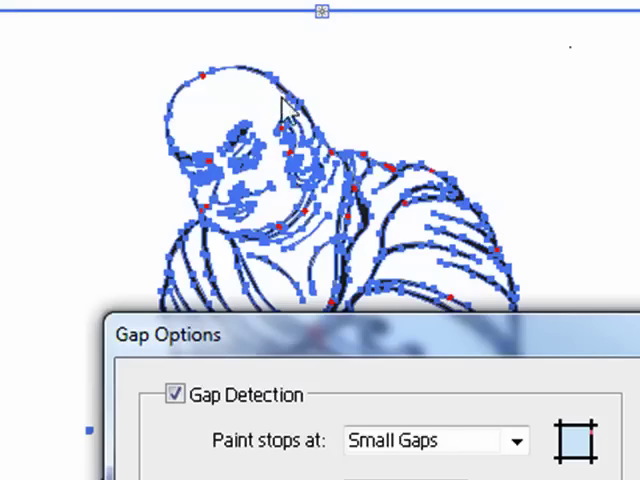
mouse_move(300, 190)
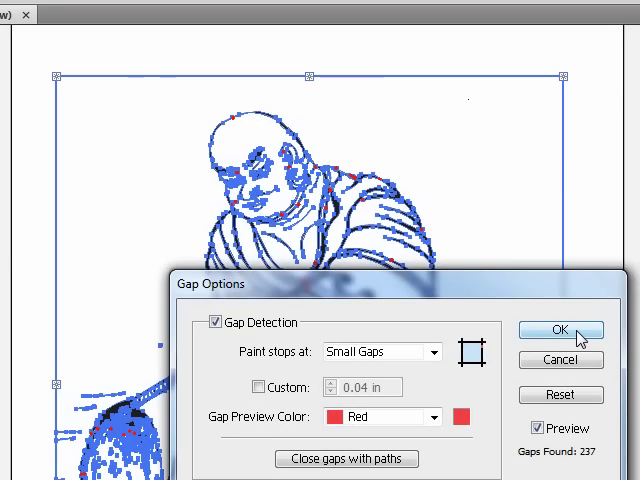
click(559, 331)
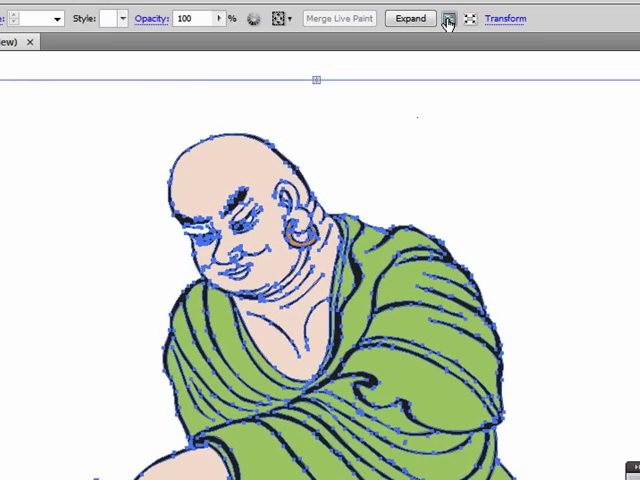
Step: Reopen Gap Options and set Paint stops at to Medium Gaps
click(448, 18)
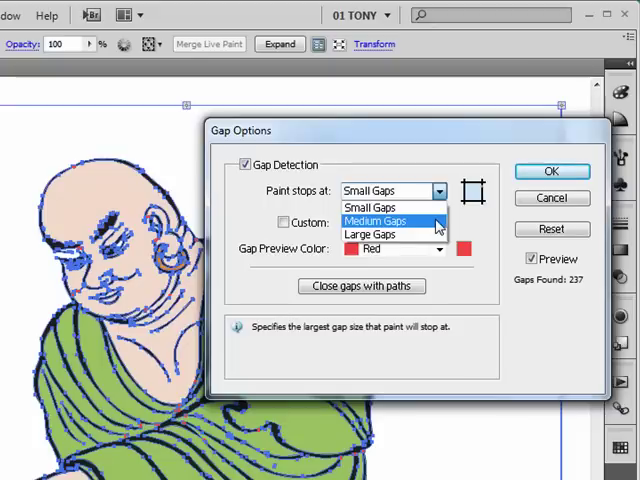
click(378, 221)
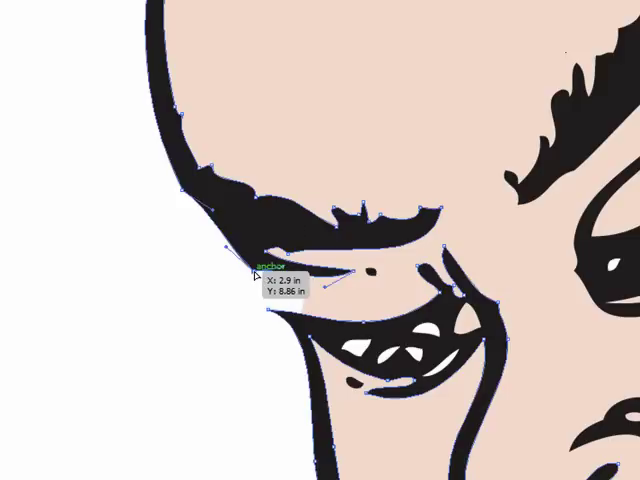
Step: Drag an anchor point on the monk's eye outline to reshape the contour
drag(255, 275, 230, 205)
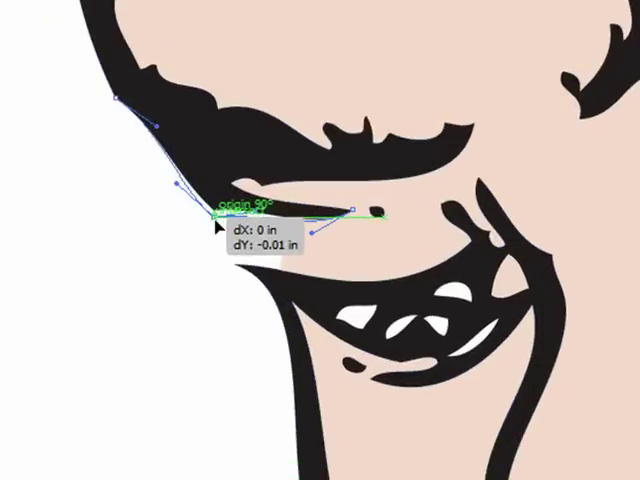